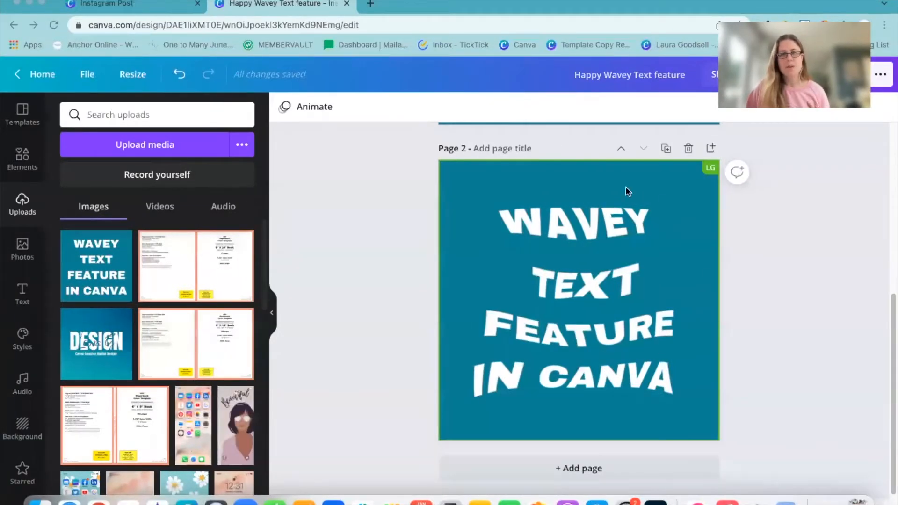
pyautogui.moveTo(498, 288)
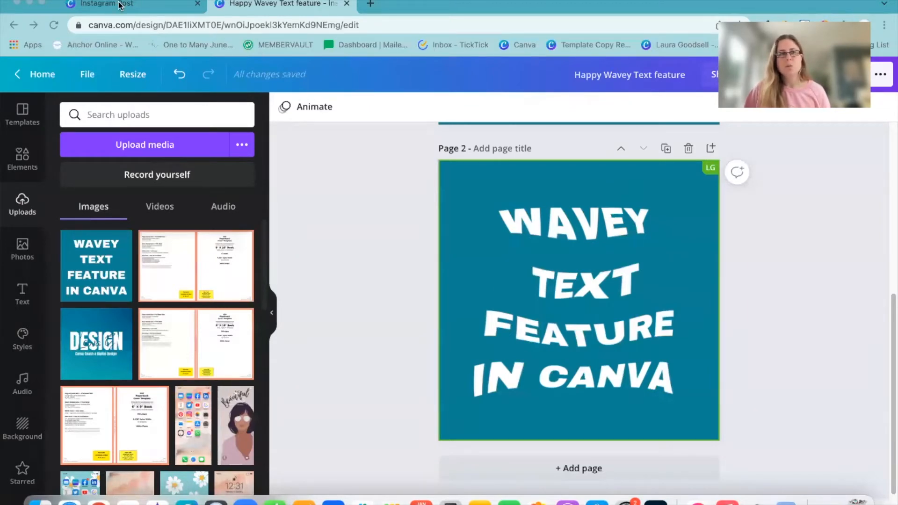
# Switch to the browser tab with the Instagram Post template search results
pyautogui.click(103, 5)
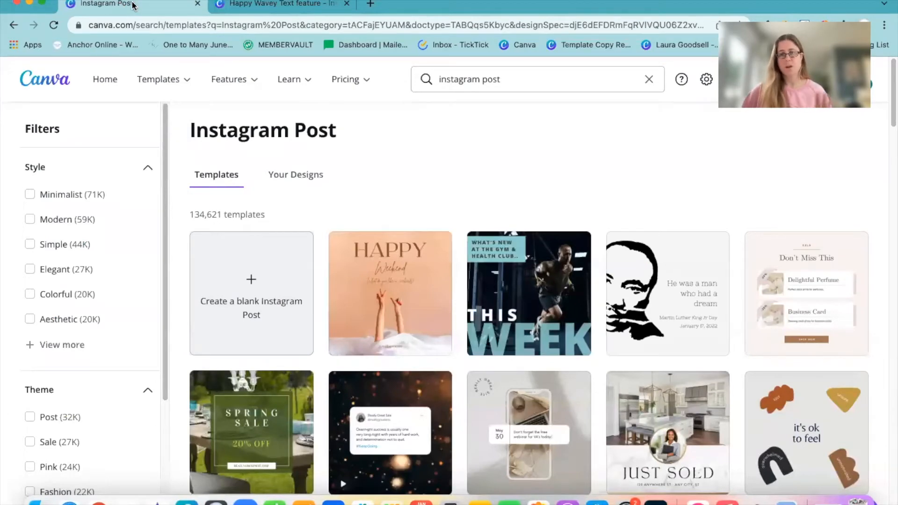
# Create a blank Instagram post and type 'funky wavey text feature in canva'
pyautogui.click(251, 294)
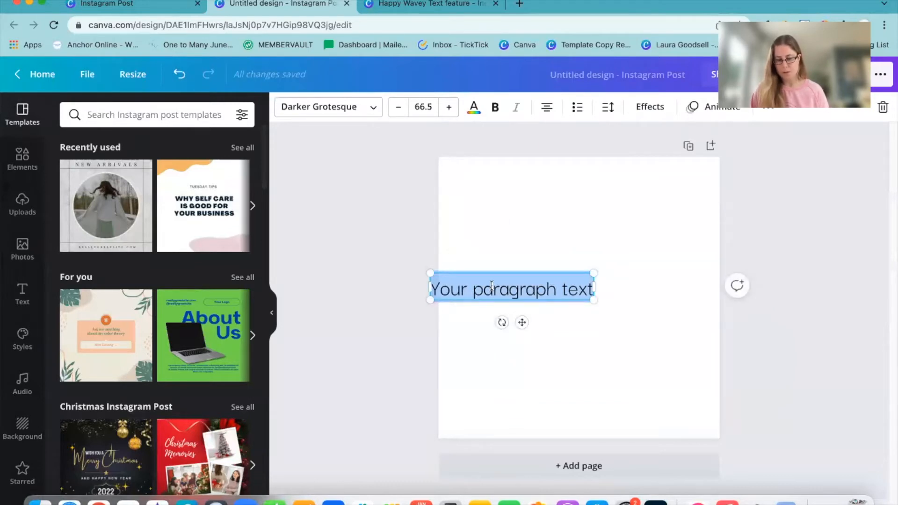
pyautogui.write('funky wavey text feature in canva')
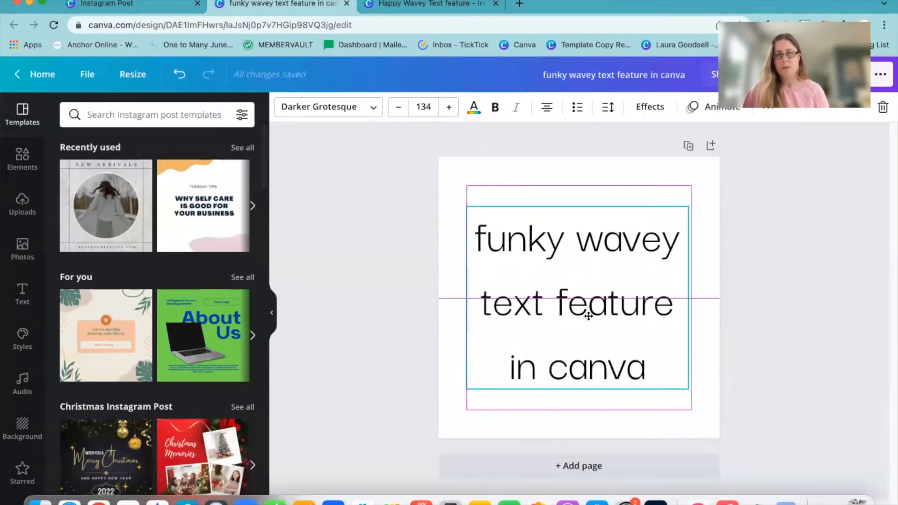
# Set the text to Archivo Black in all uppercase letters
pyautogui.click(327, 107)
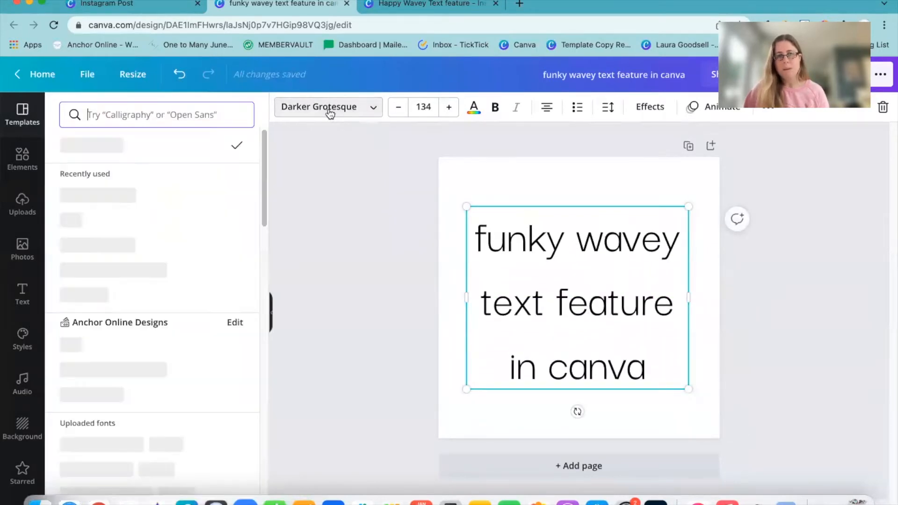
pyautogui.click(98, 194)
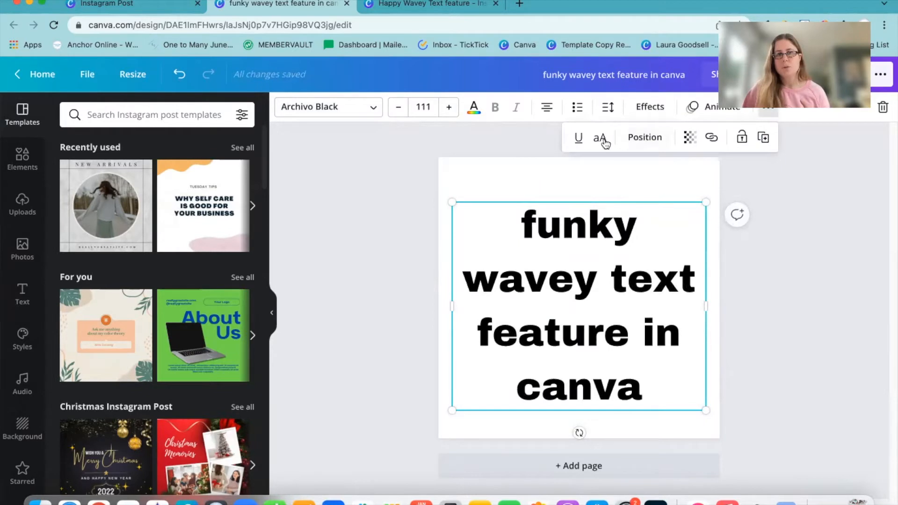
pyautogui.click(600, 138)
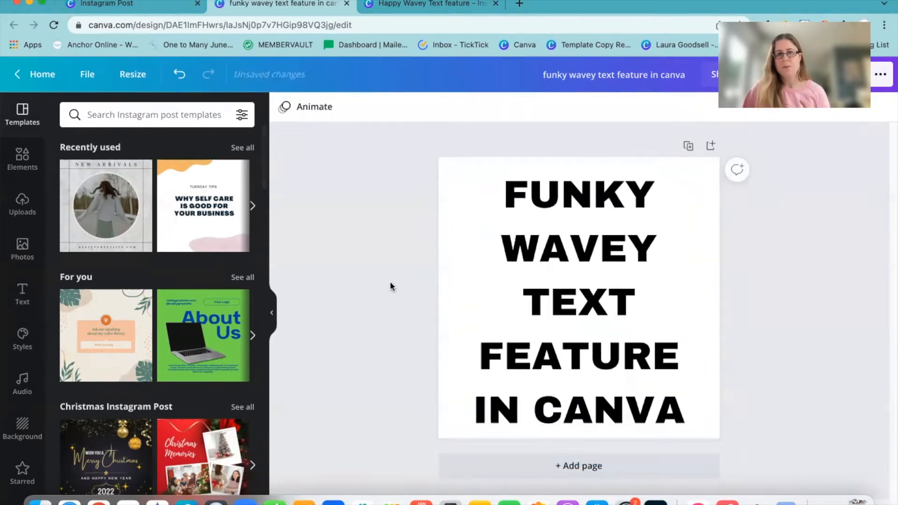
pyautogui.click(579, 298)
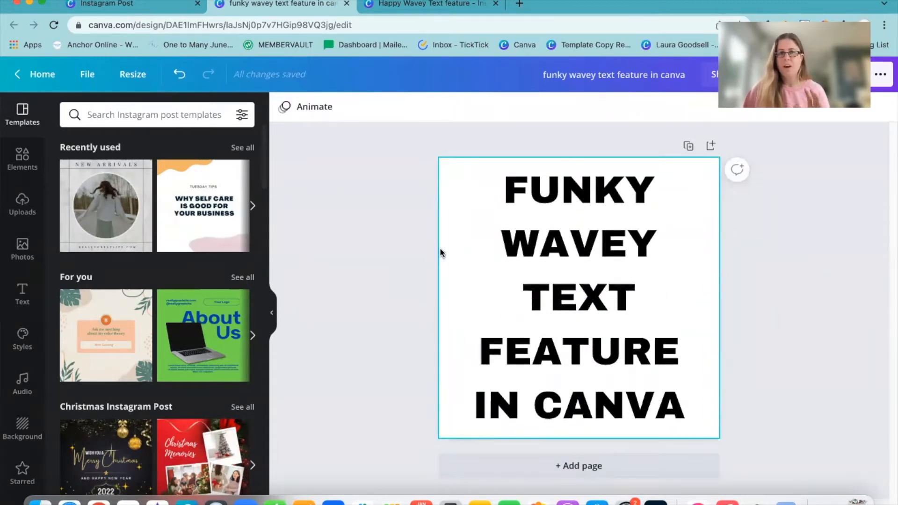
# Make the page background hot pink and the text colour white
pyautogui.click(284, 106)
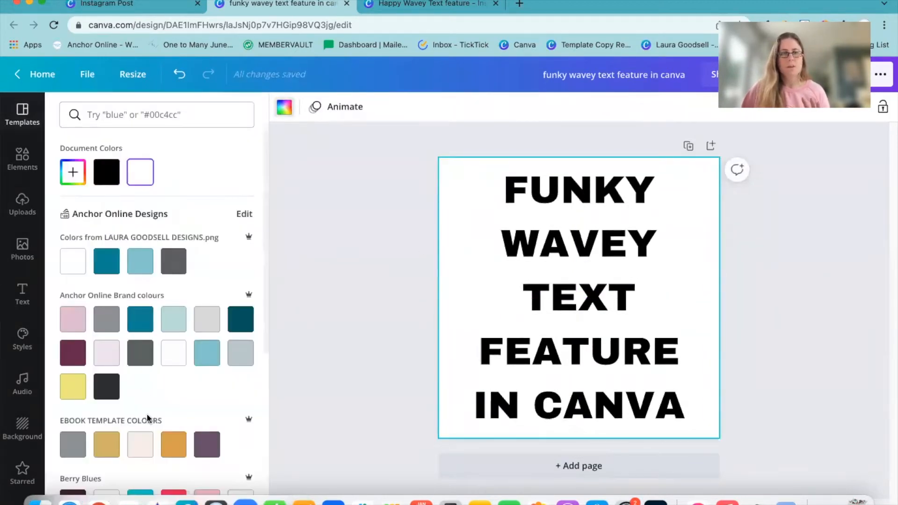
pyautogui.click(174, 351)
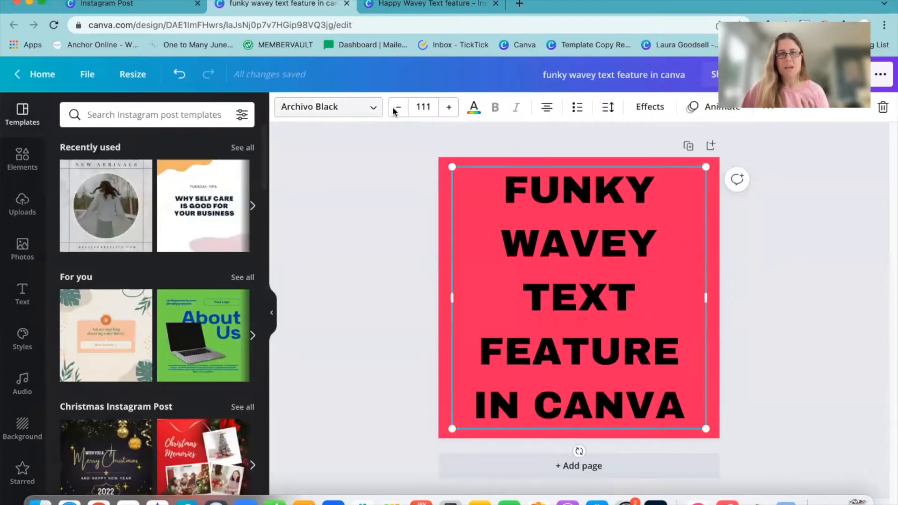
pyautogui.click(473, 107)
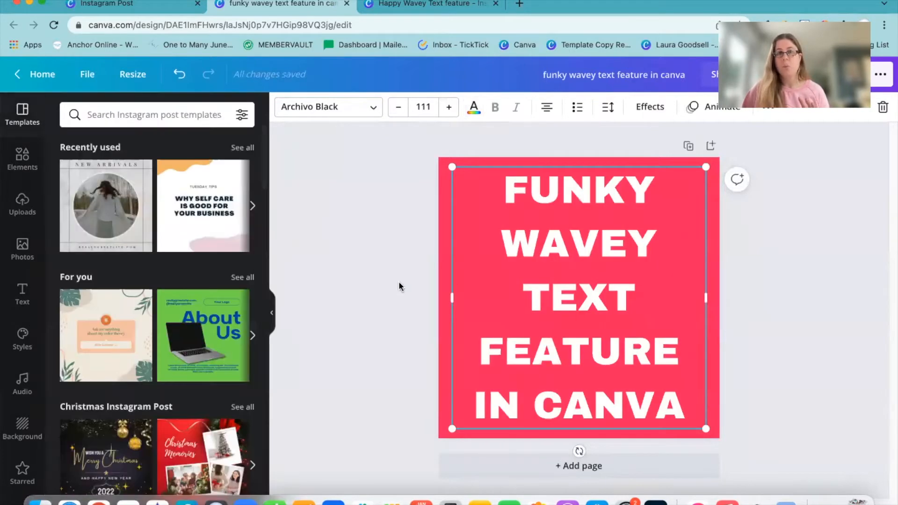
pyautogui.click(400, 287)
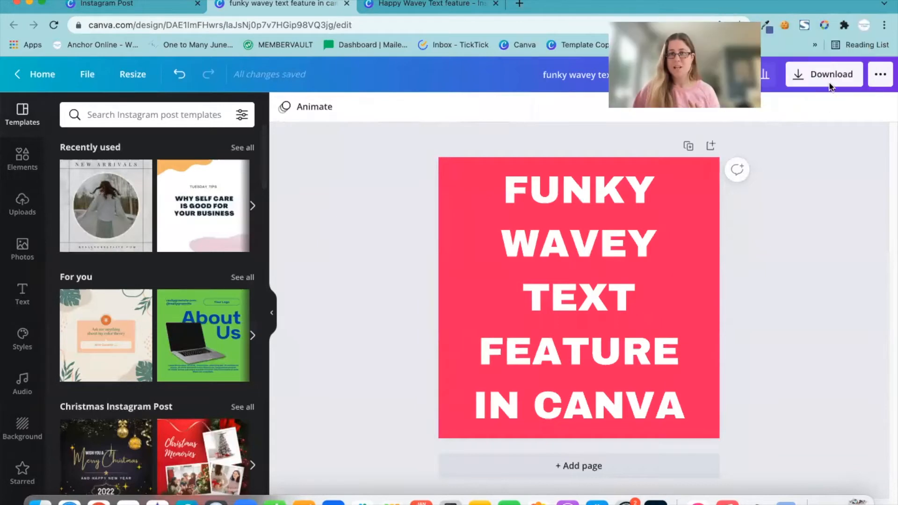
# Download the post as a PNG and dismiss the confirmation popup
pyautogui.click(824, 74)
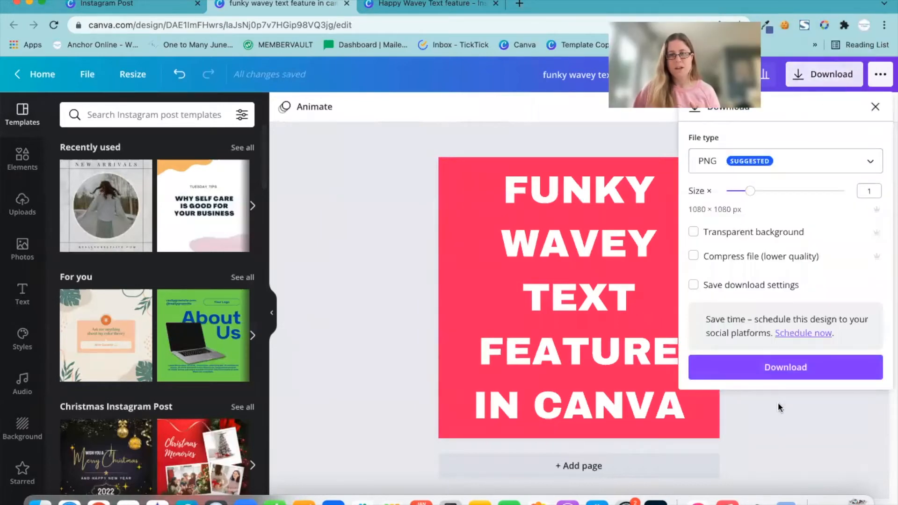
pyautogui.click(785, 367)
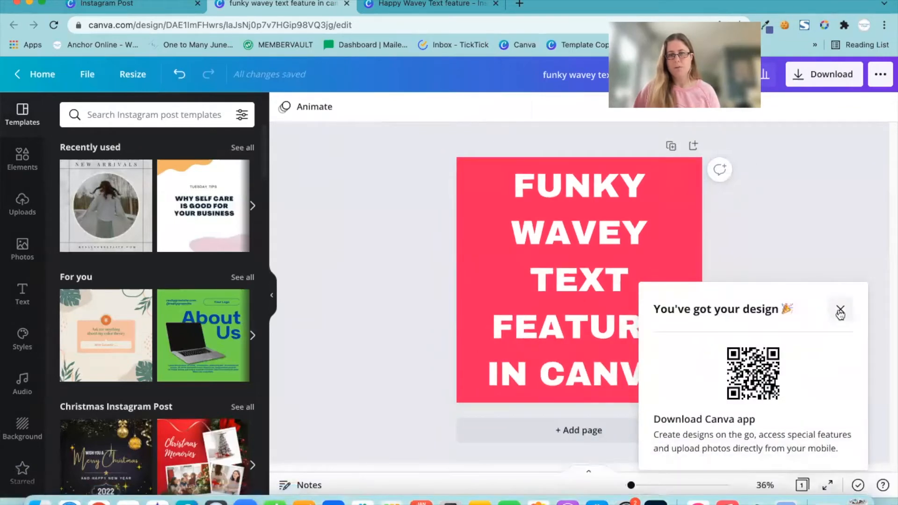
pyautogui.click(841, 309)
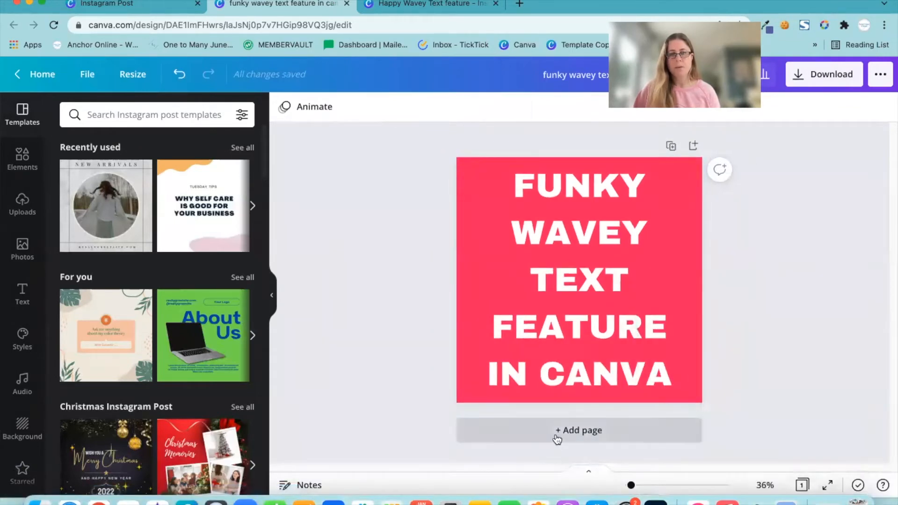
# Add a blank second page and upload the funky wavey PNG from Downloads
pyautogui.click(578, 431)
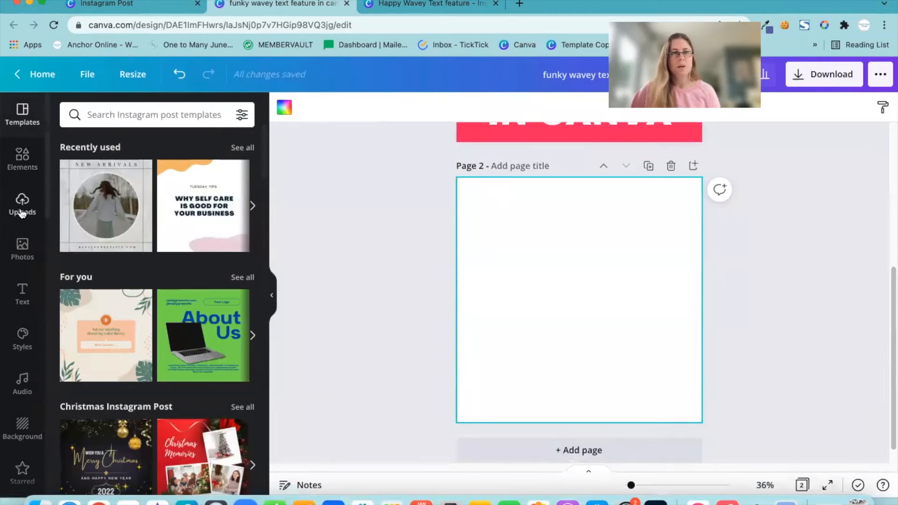
pyautogui.click(22, 205)
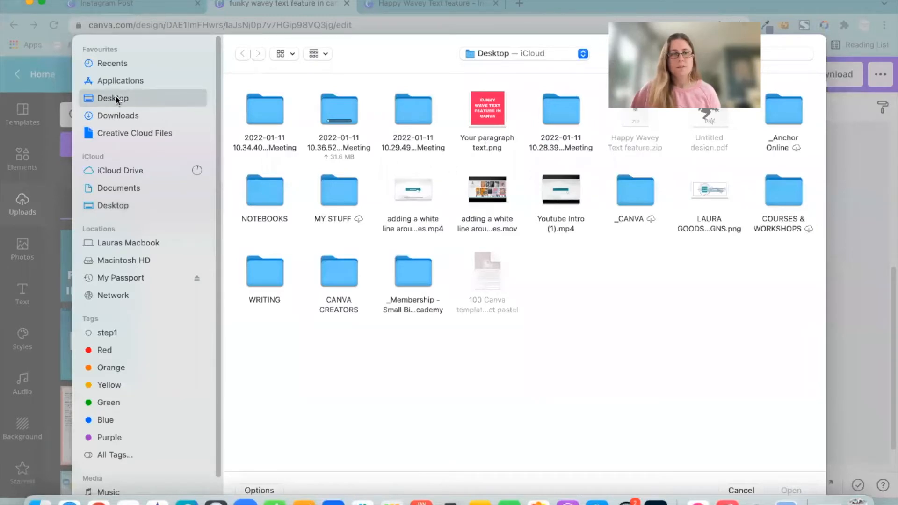
pyautogui.click(117, 115)
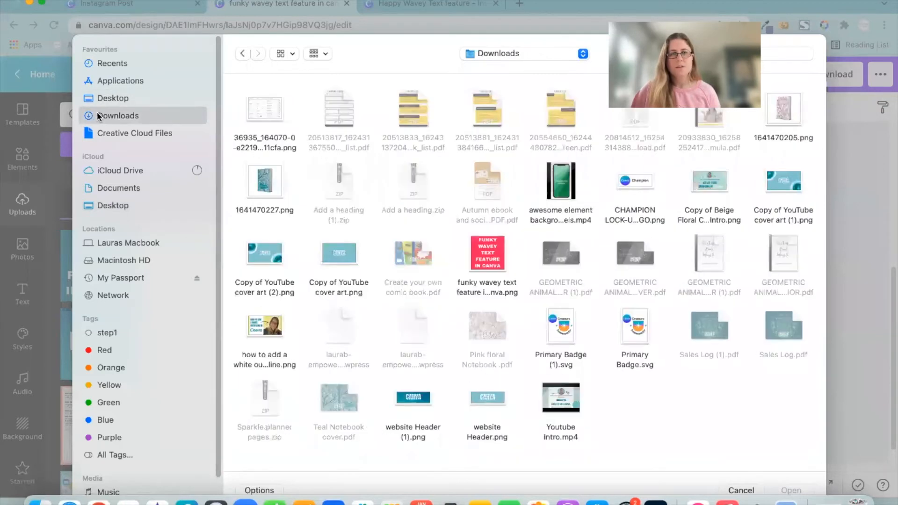
pyautogui.click(487, 264)
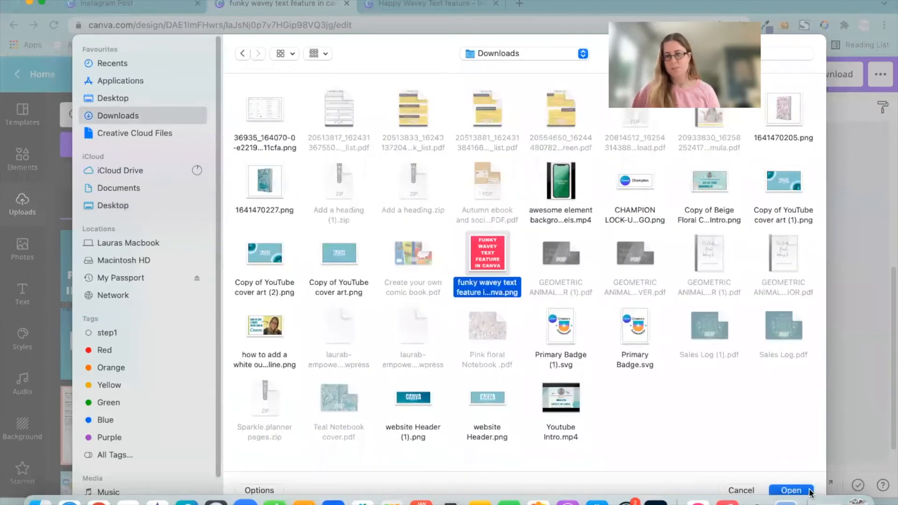
pyautogui.click(792, 491)
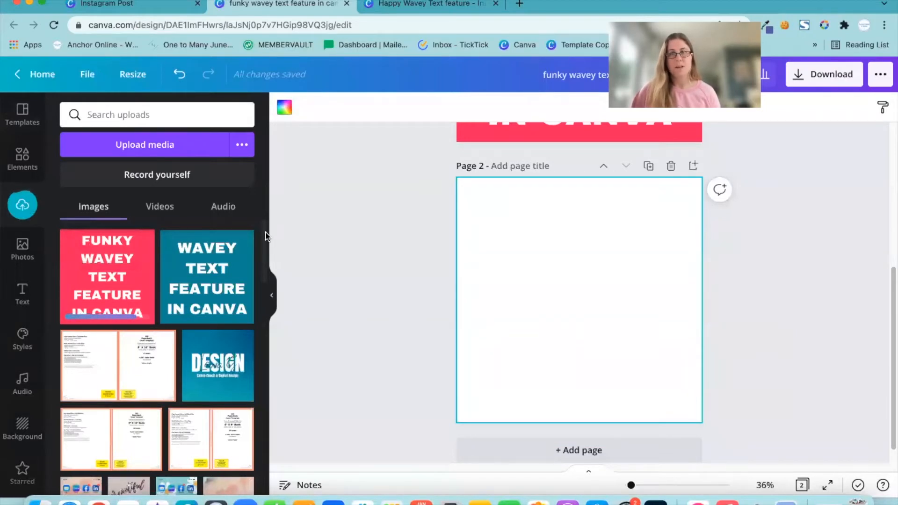
# Insert the uploaded funky wavey text image onto page 2
pyautogui.click(106, 276)
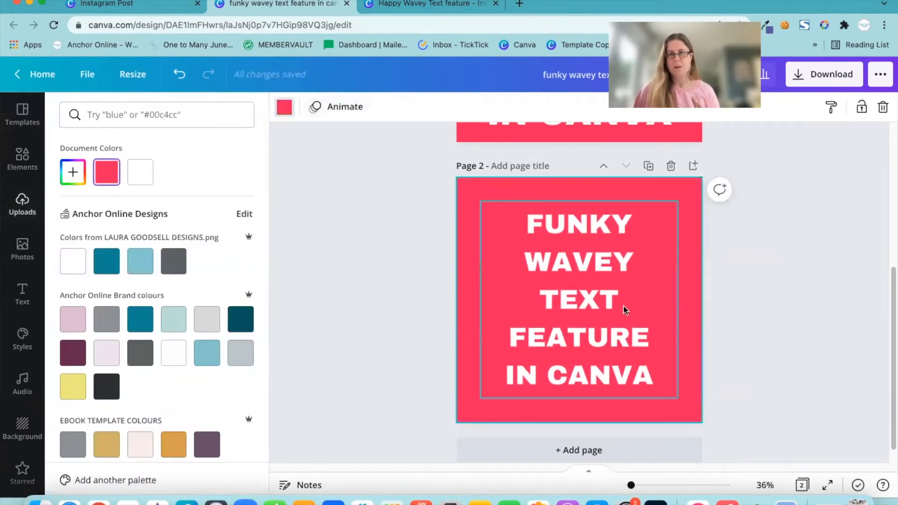
pyautogui.moveTo(593, 288)
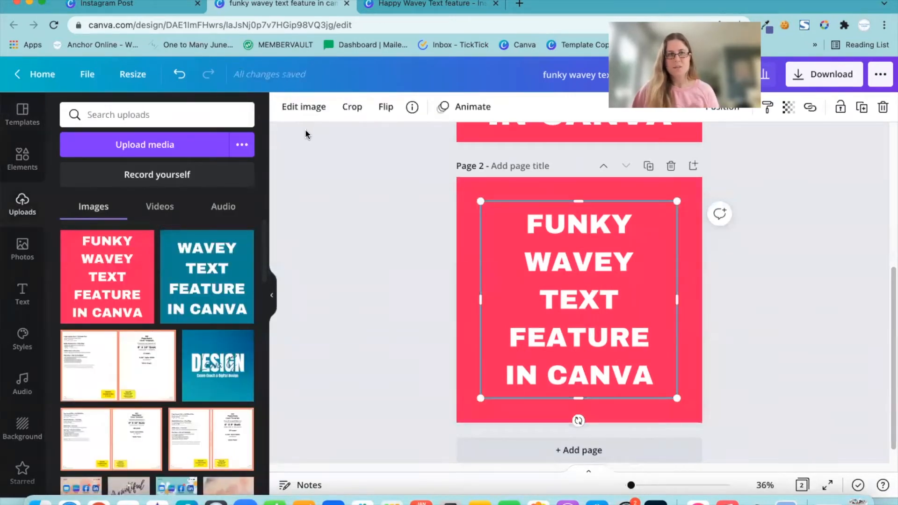
# Open Edit image for the text graphic and scroll down to Liquify effects
pyautogui.click(304, 107)
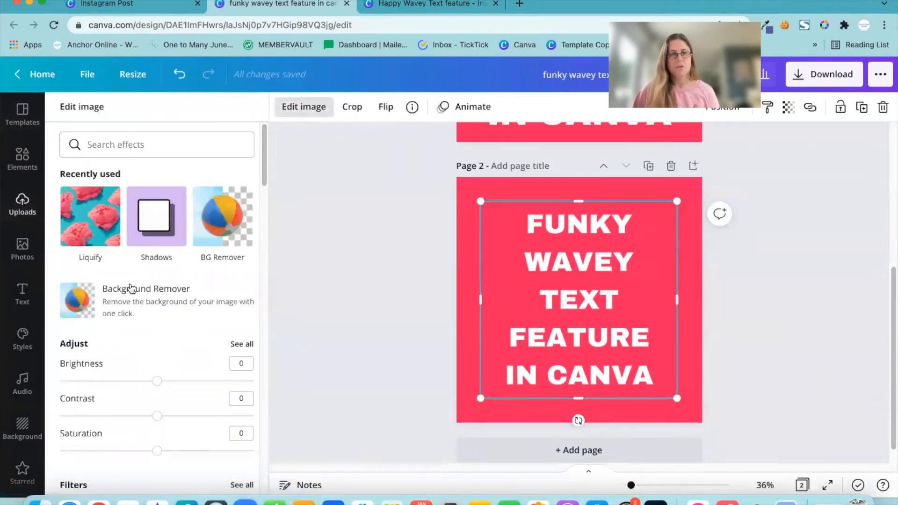
pyautogui.scroll(-3)
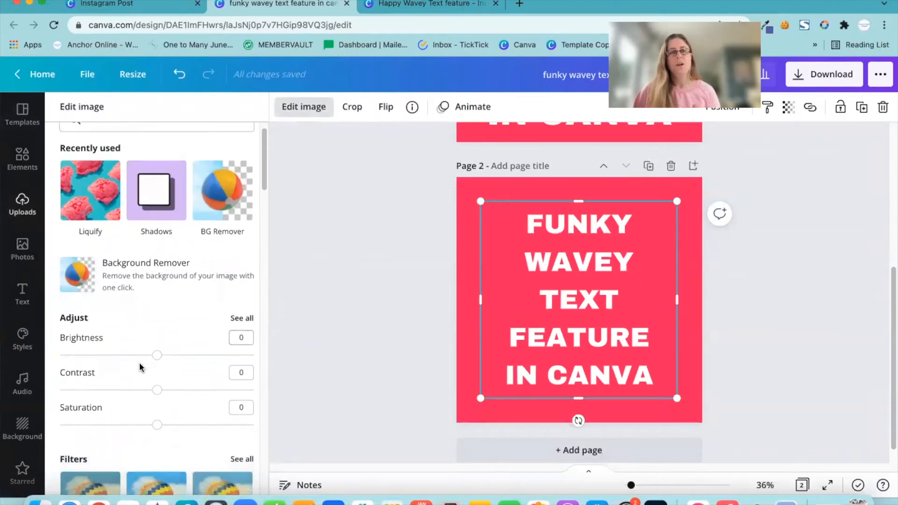
pyautogui.scroll(-3)
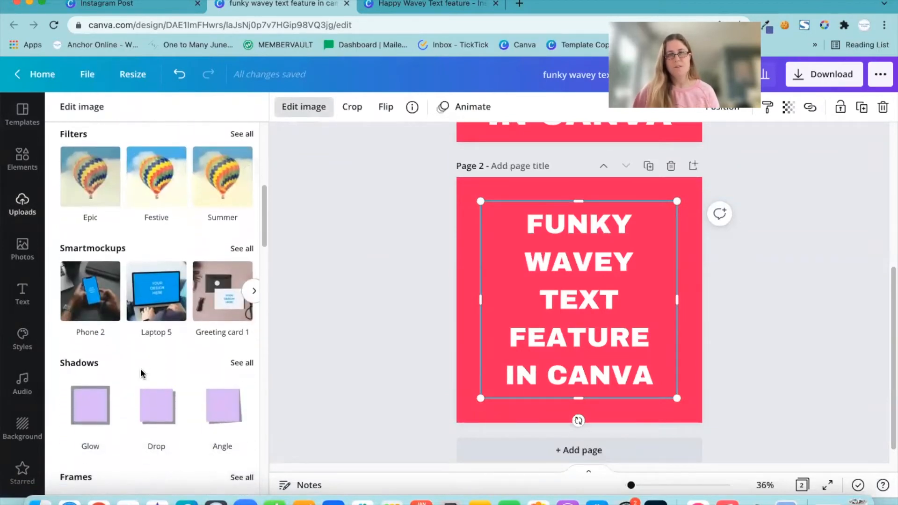
pyautogui.scroll(-3)
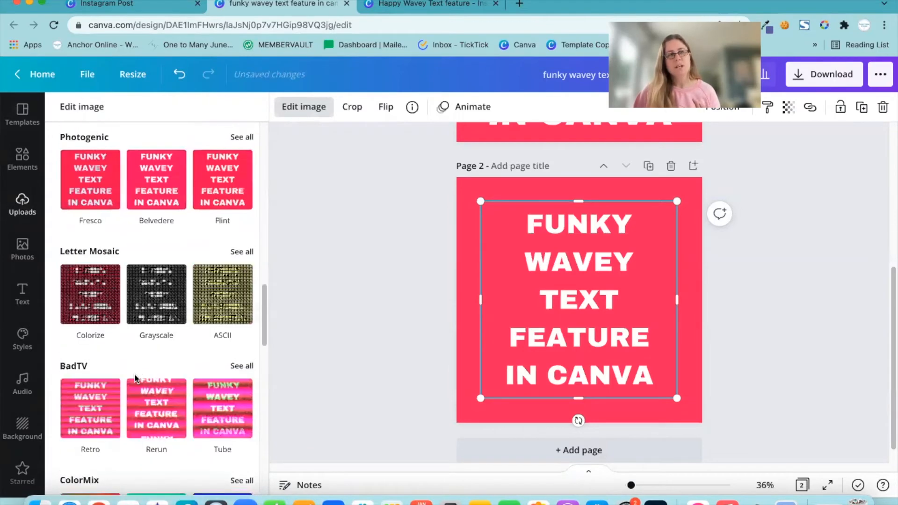
pyautogui.scroll(-3)
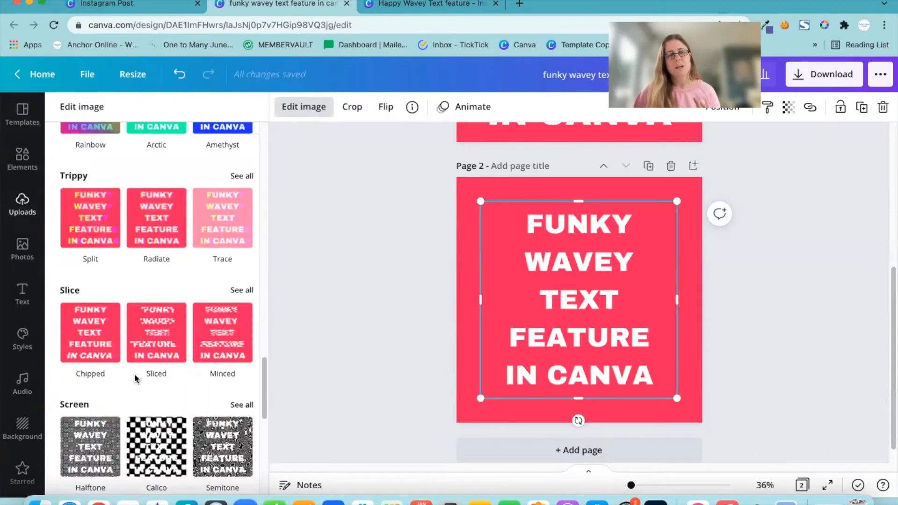
pyautogui.scroll(-3)
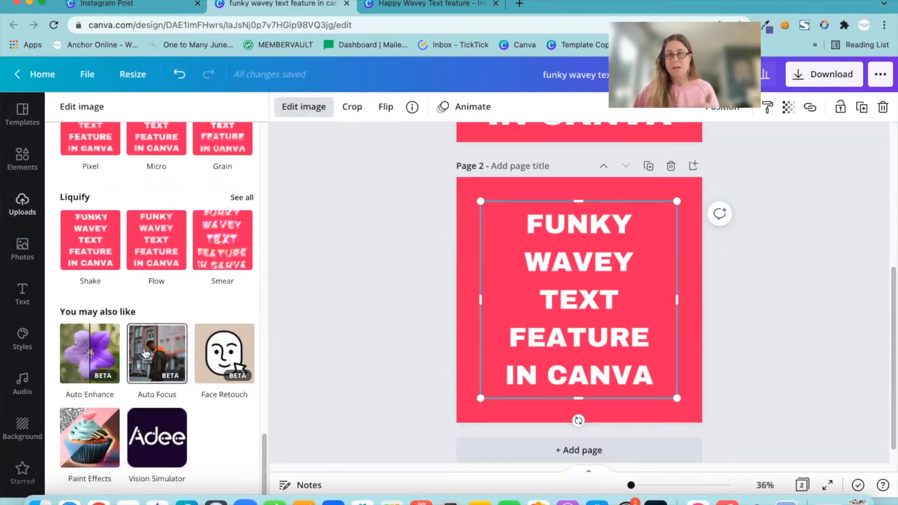
pyautogui.moveTo(63, 206)
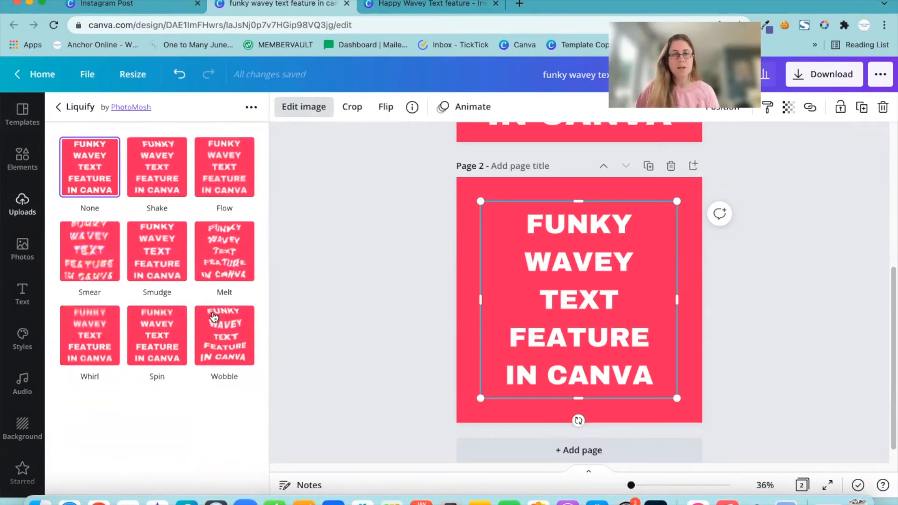
# Apply the Liquify Wobble effect and open its Amount and Size controls
pyautogui.click(224, 251)
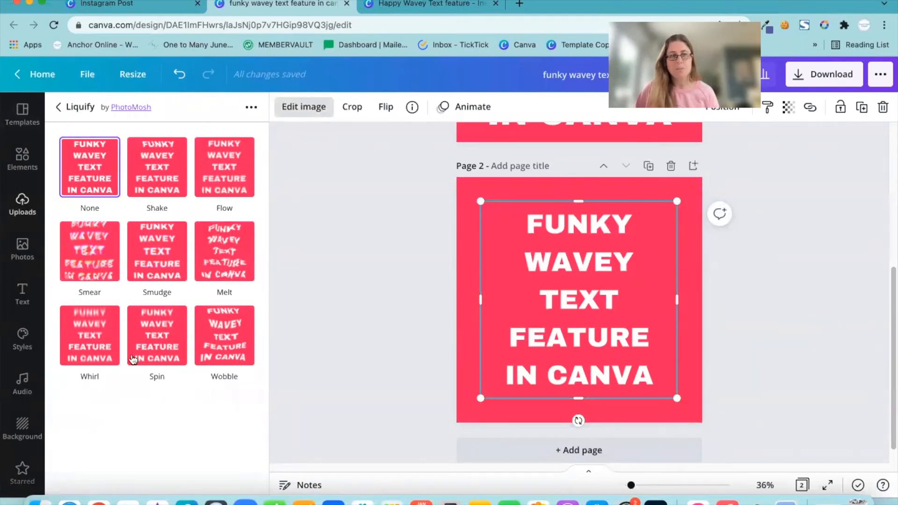
pyautogui.click(224, 335)
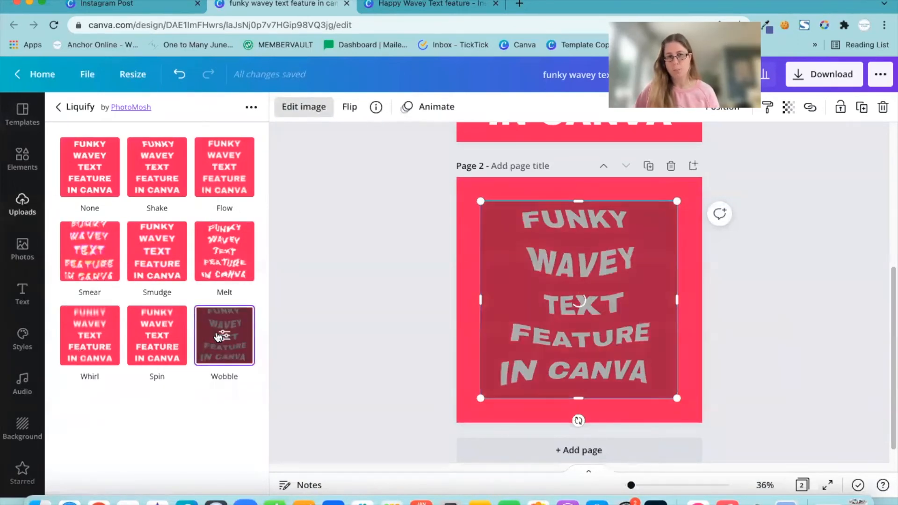
pyautogui.click(224, 335)
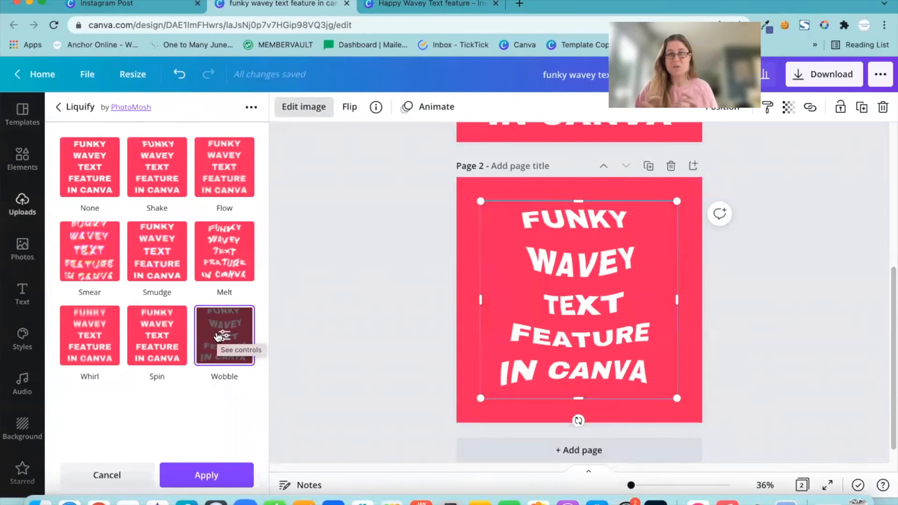
pyautogui.moveTo(224, 360)
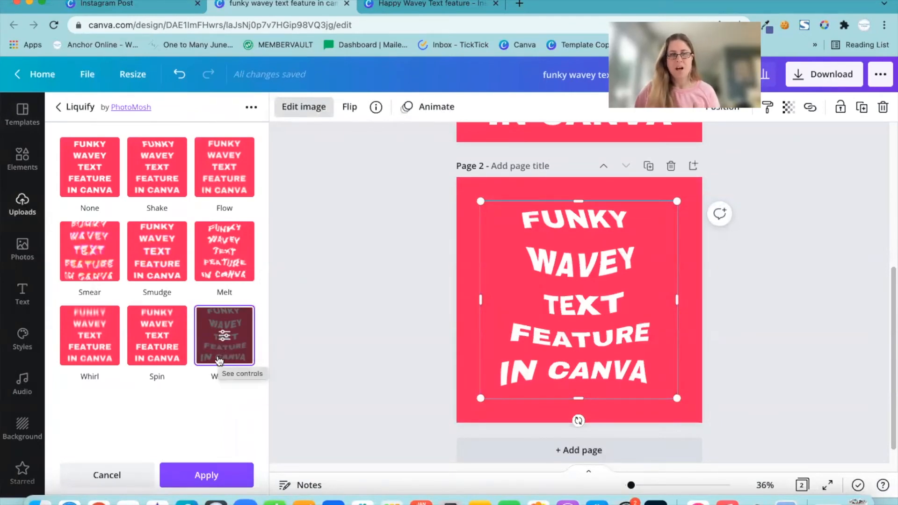
pyautogui.click(225, 336)
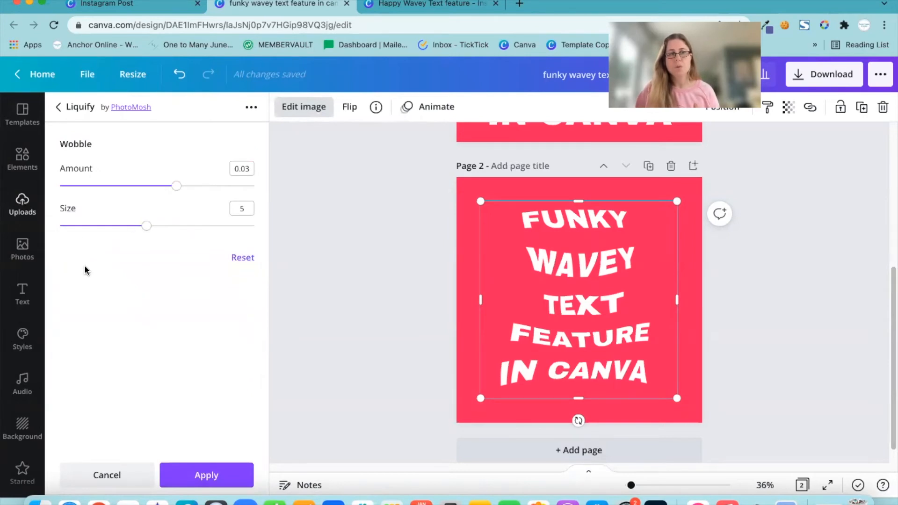
# Set the Wobble amount to about 0.034 and the size to 7
pyautogui.moveTo(177, 186); pyautogui.dragTo(179, 185)
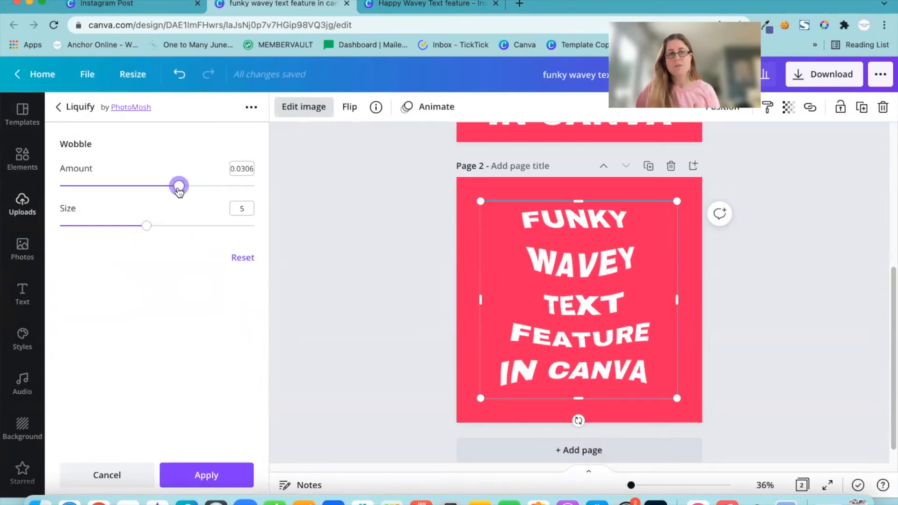
pyautogui.moveTo(178, 186); pyautogui.dragTo(255, 185)
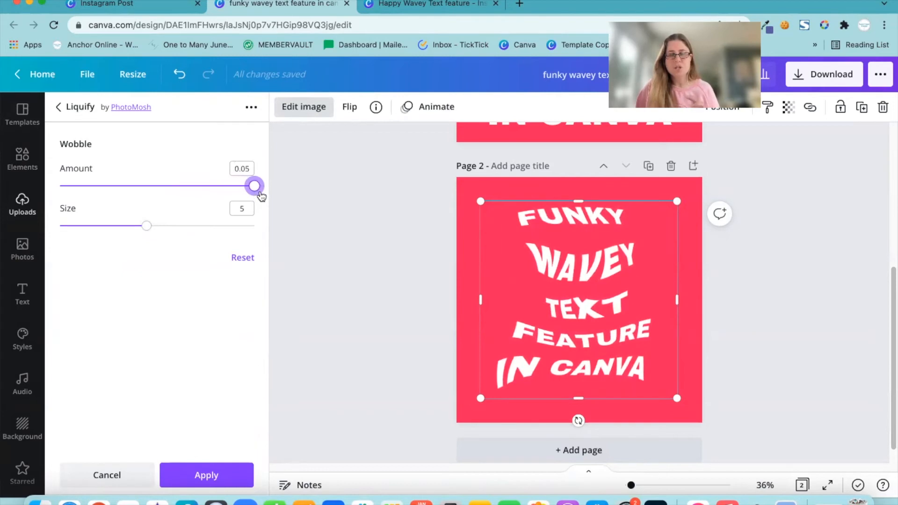
pyautogui.moveTo(255, 186); pyautogui.dragTo(225, 186)
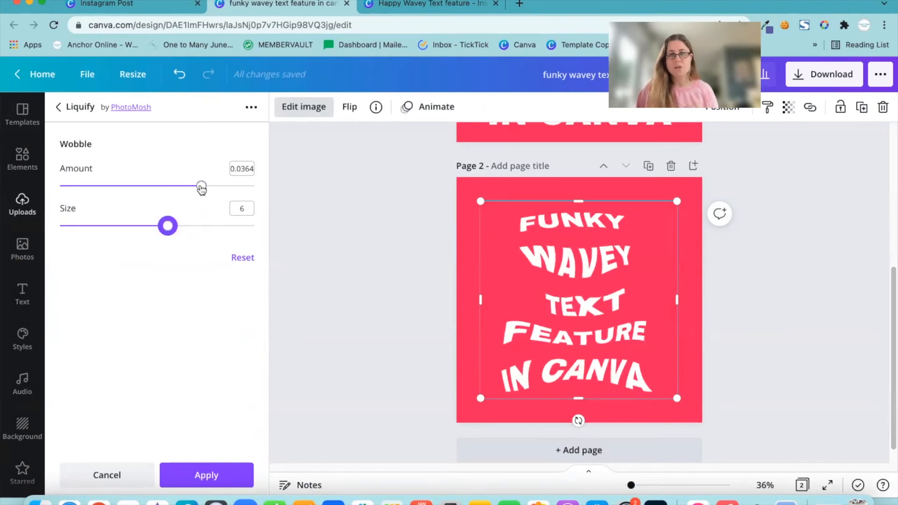
pyautogui.moveTo(201, 186); pyautogui.dragTo(138, 186)
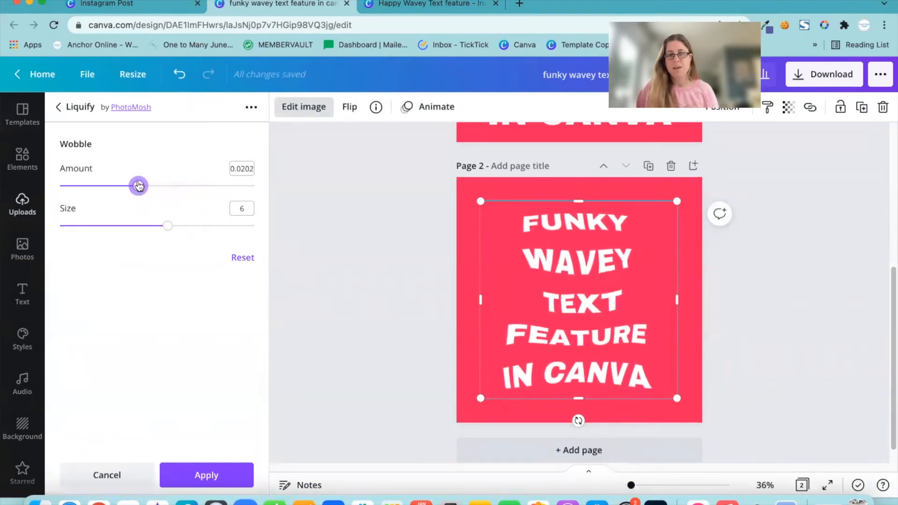
pyautogui.moveTo(138, 185); pyautogui.dragTo(60, 186)
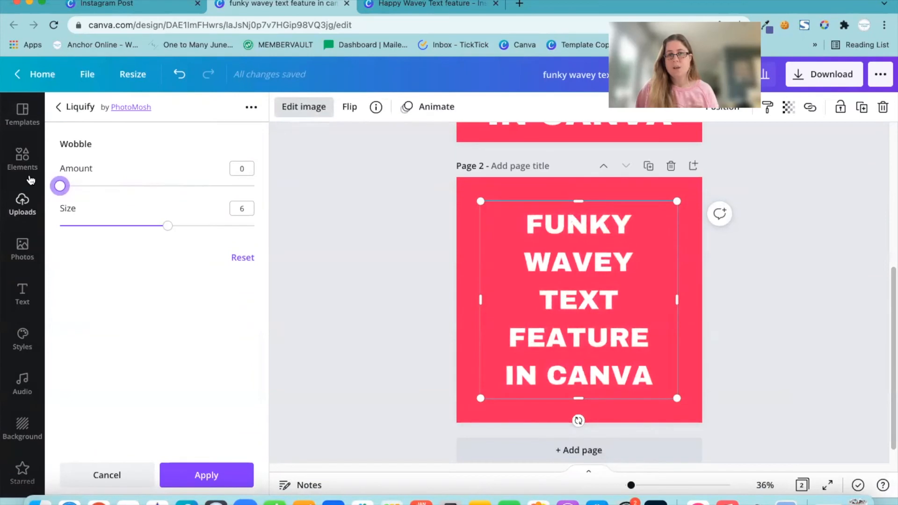
pyautogui.moveTo(59, 186); pyautogui.dragTo(163, 186)
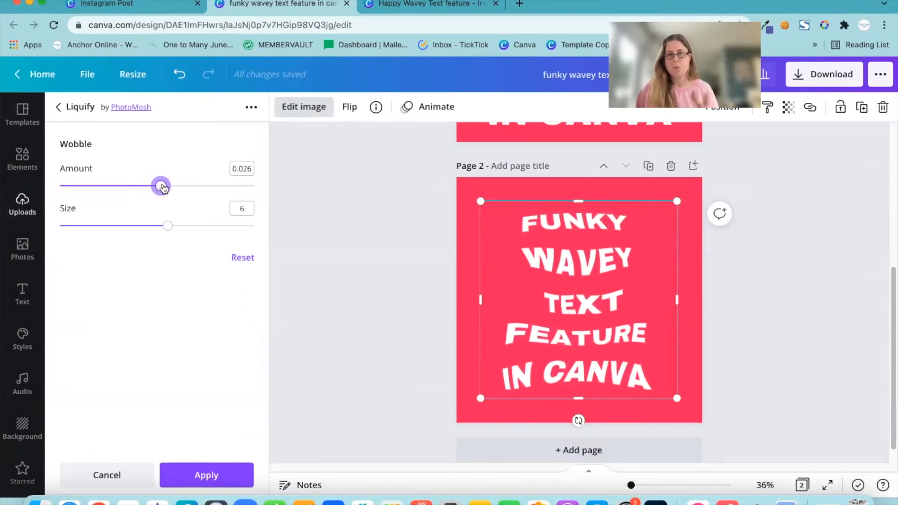
pyautogui.moveTo(161, 185); pyautogui.dragTo(192, 185)
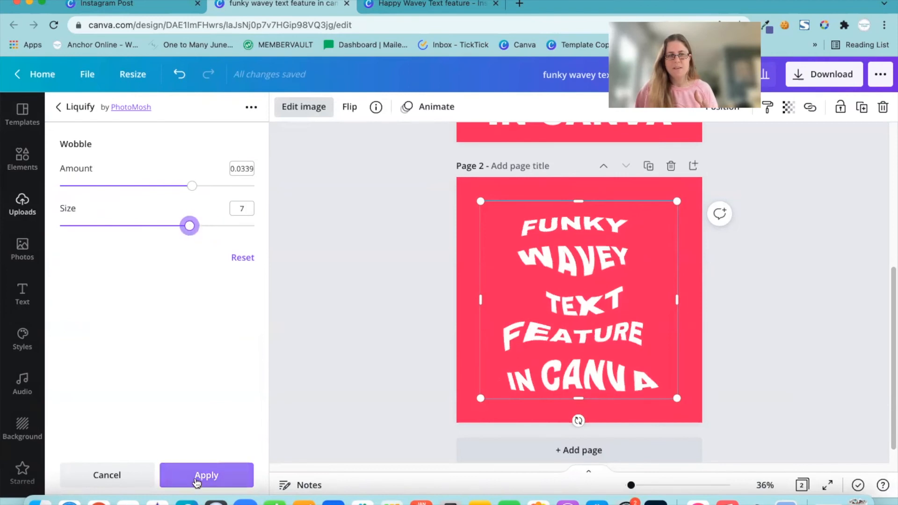
# Apply the Liquify wobble to the FUNKY WAVEY TEXT title and deselect to review it
pyautogui.click(206, 475)
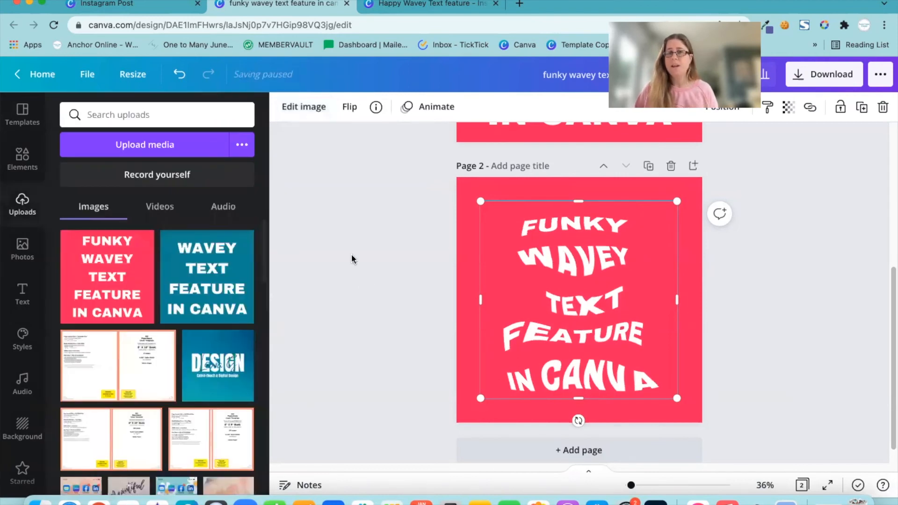
pyautogui.click(350, 258)
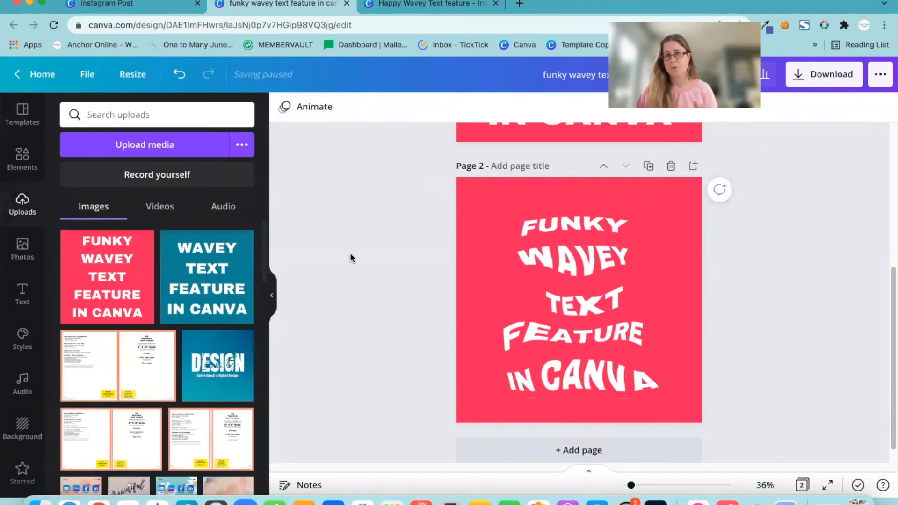
pyautogui.click(579, 298)
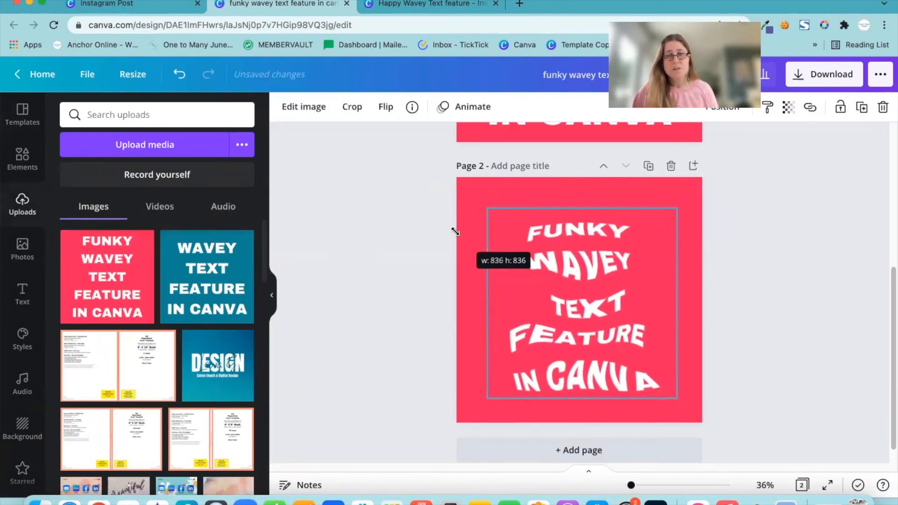
pyautogui.click(399, 281)
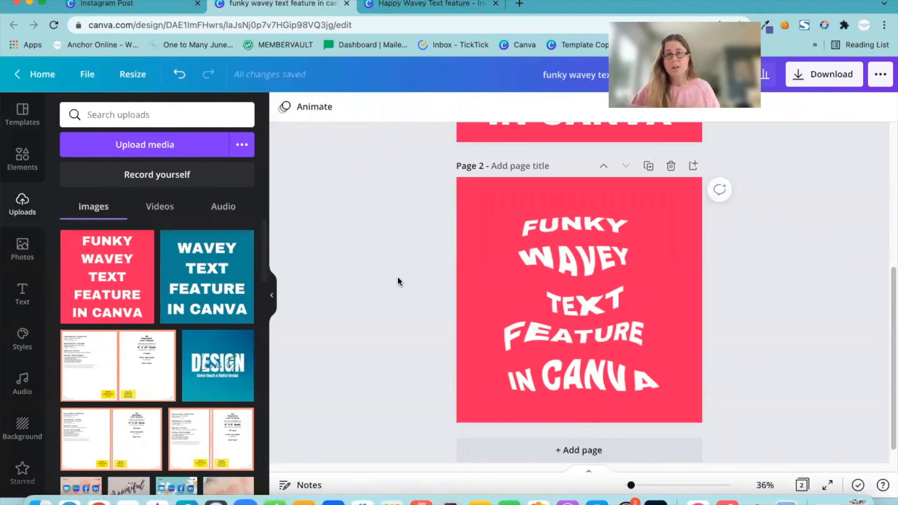